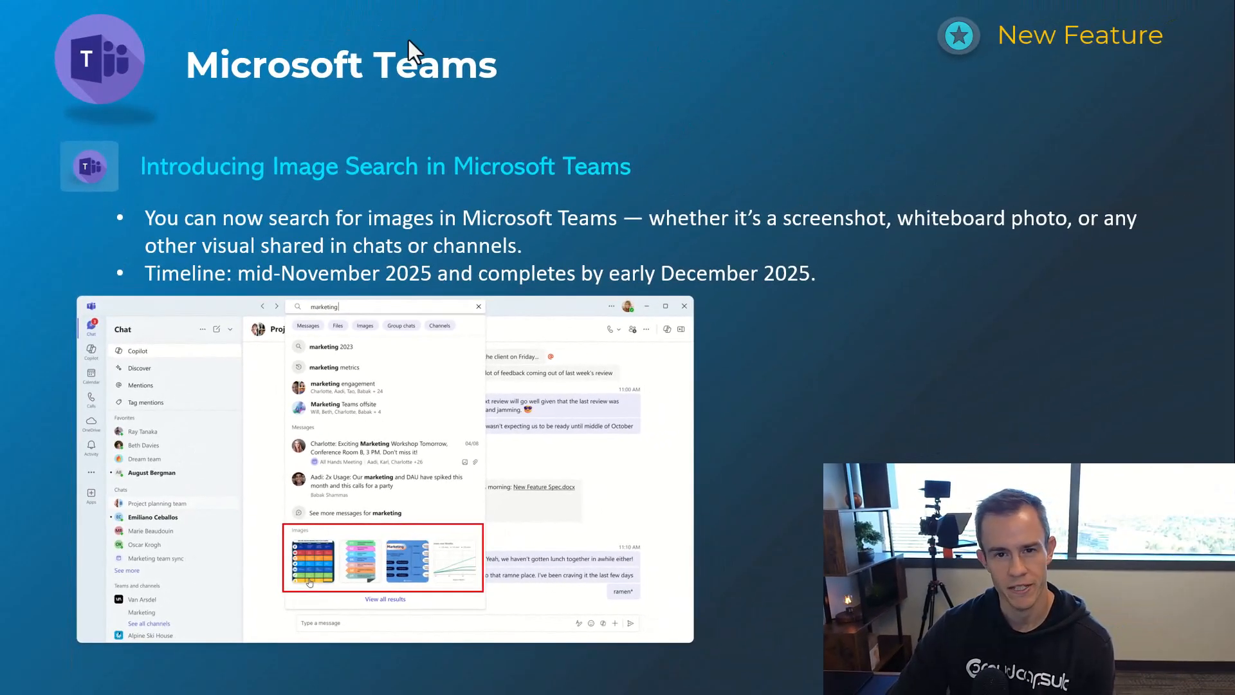
- Advance past the Microsoft Teams image search slide to the next slide
key("Right")
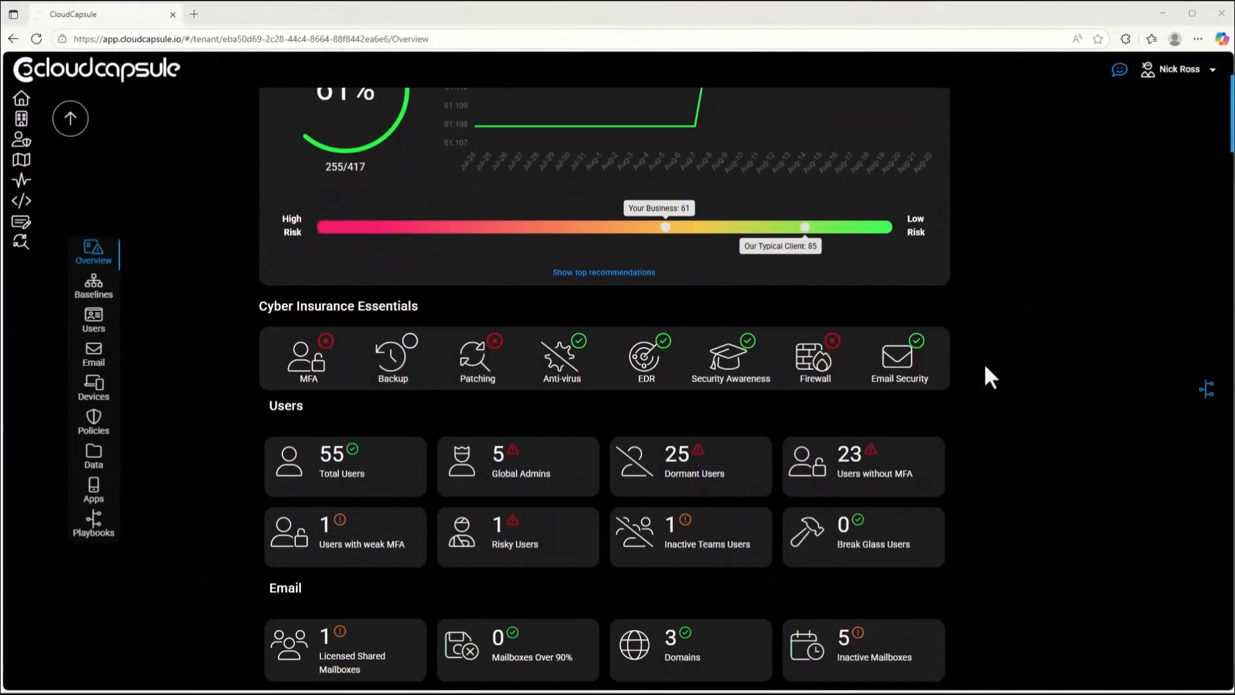
- Refresh the tenant's assessment on the Overview page and scroll through the updated results
scroll("down", 3)
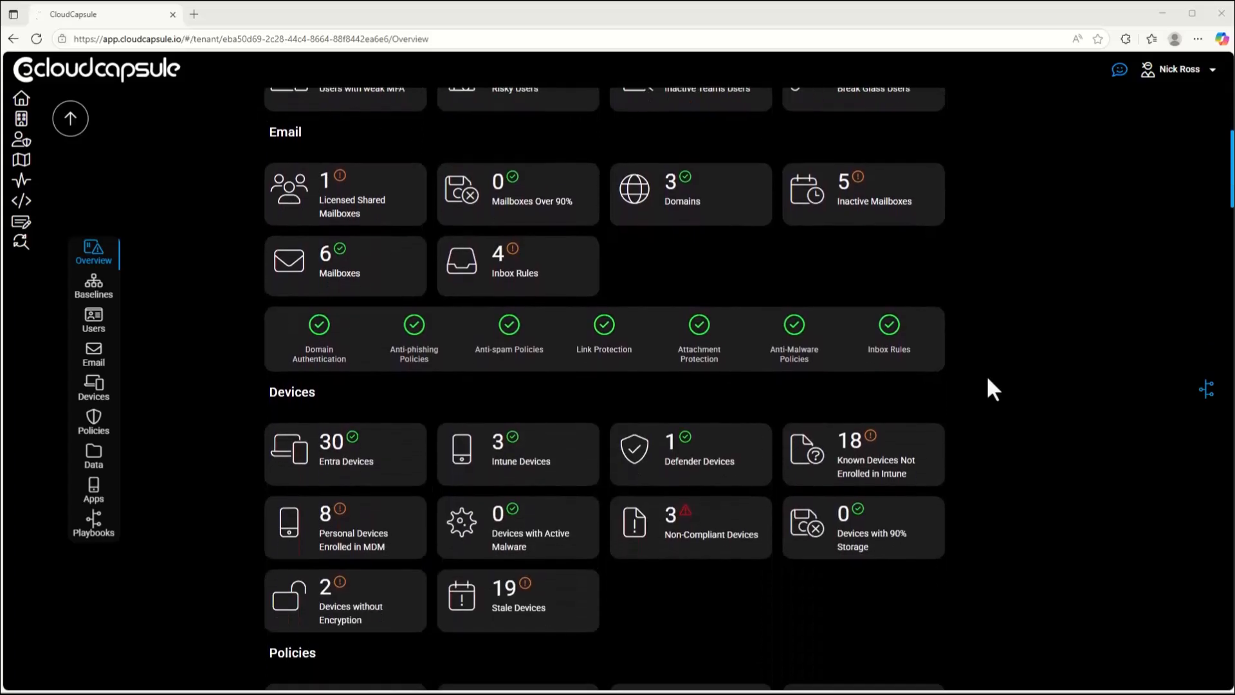
scroll("down", 3)
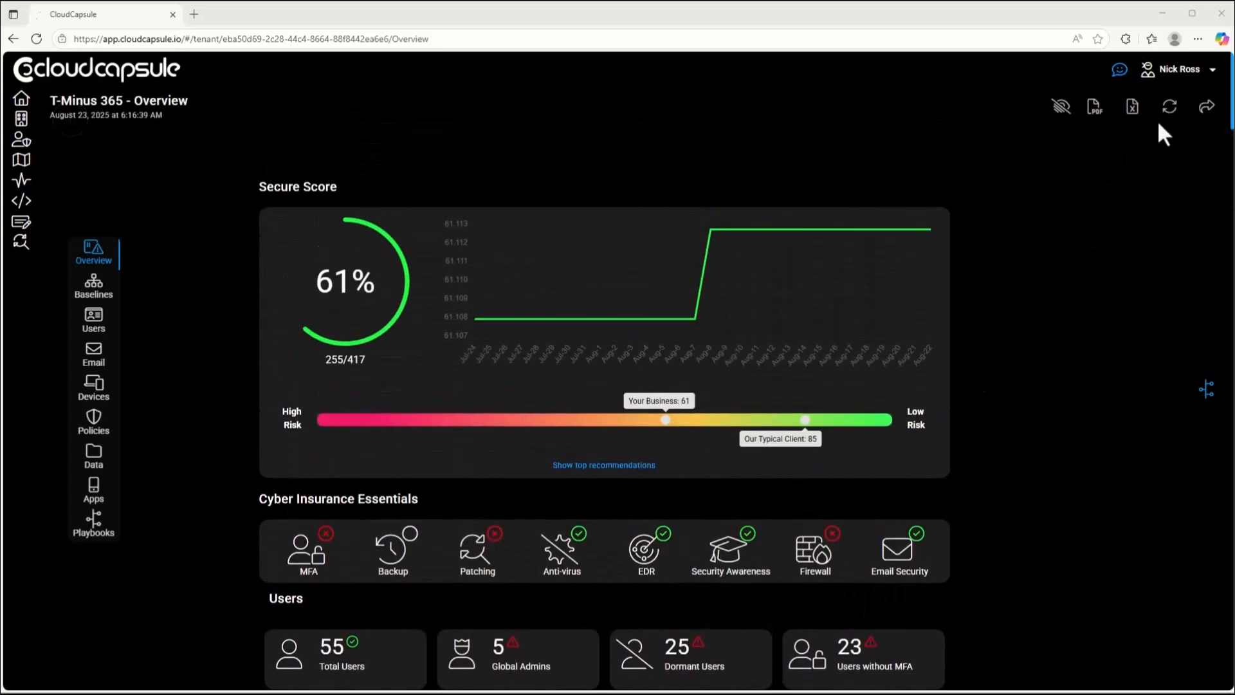
left_click(1169, 107)
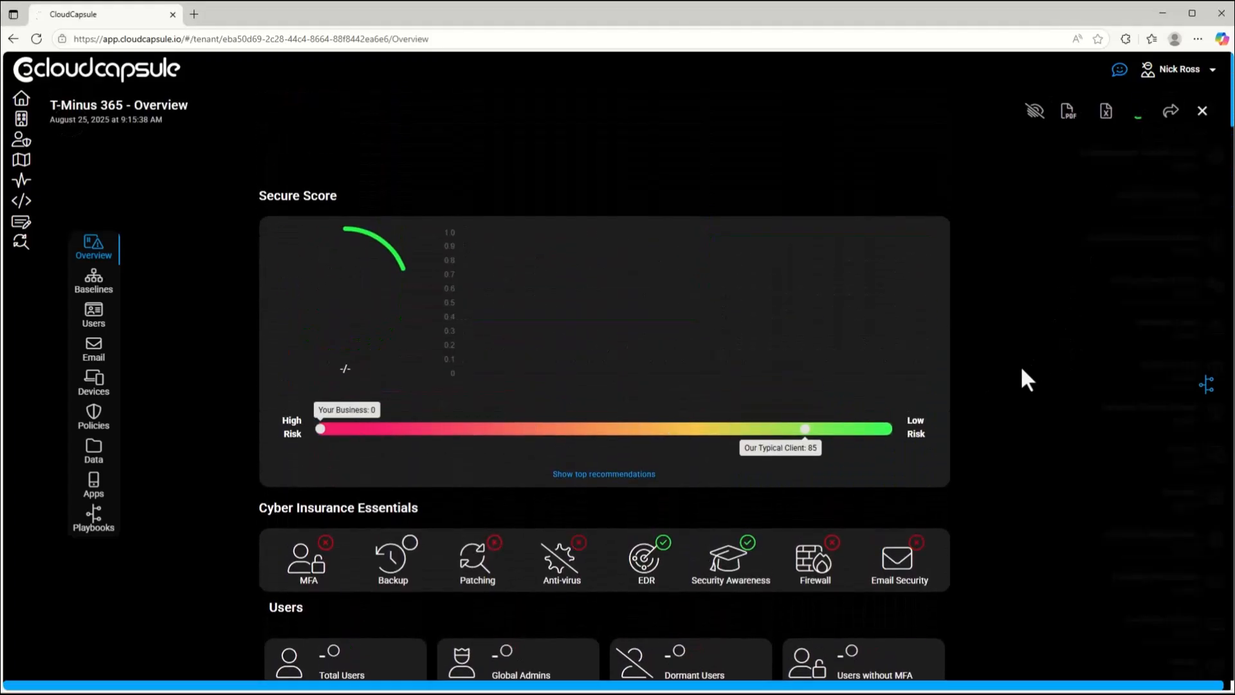
left_click(1137, 110)
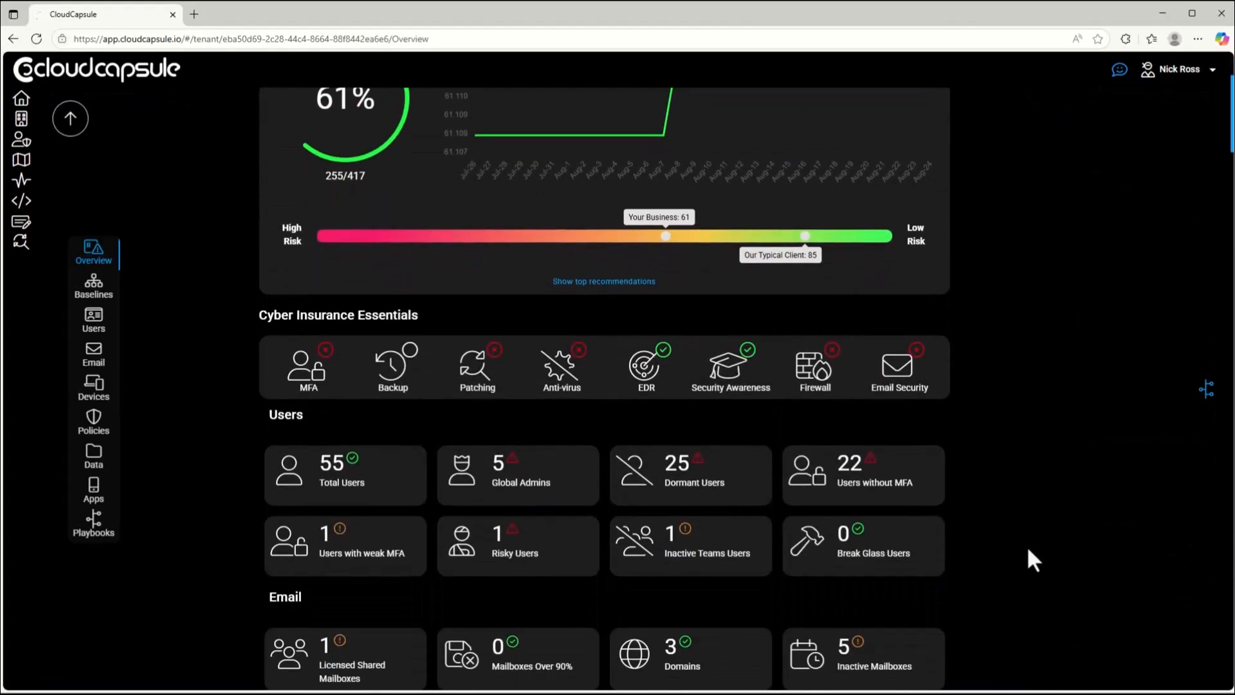
scroll("down", 3)
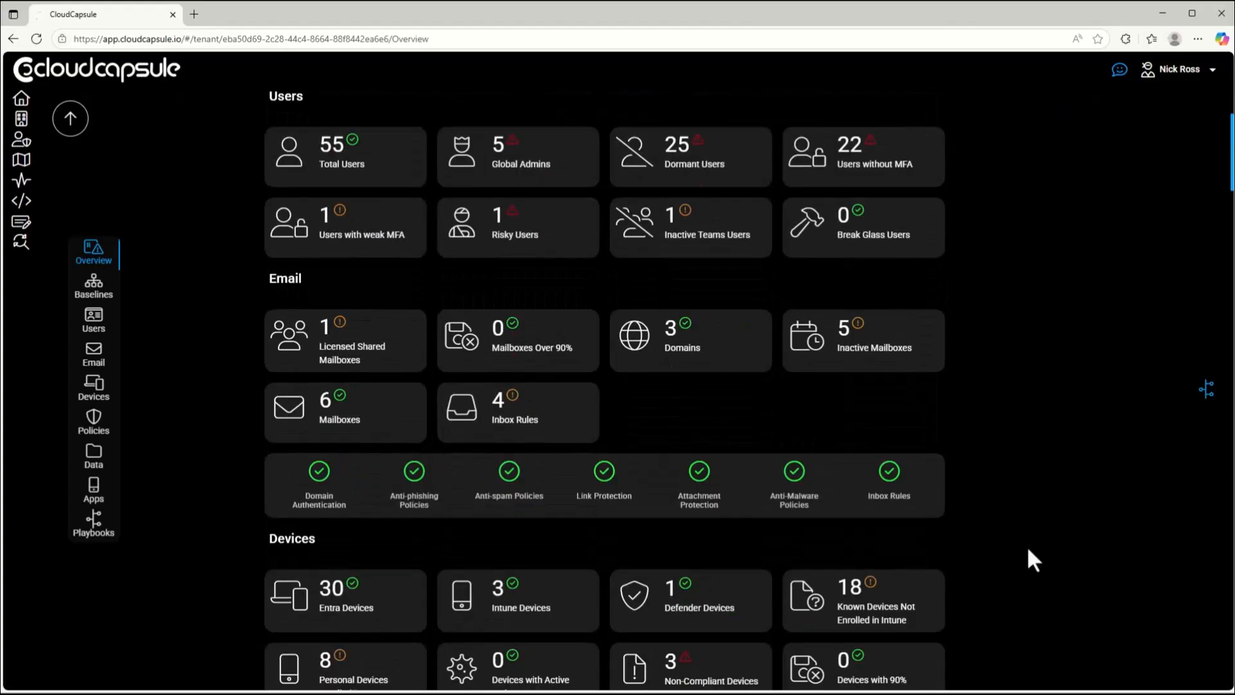
scroll("down", 3)
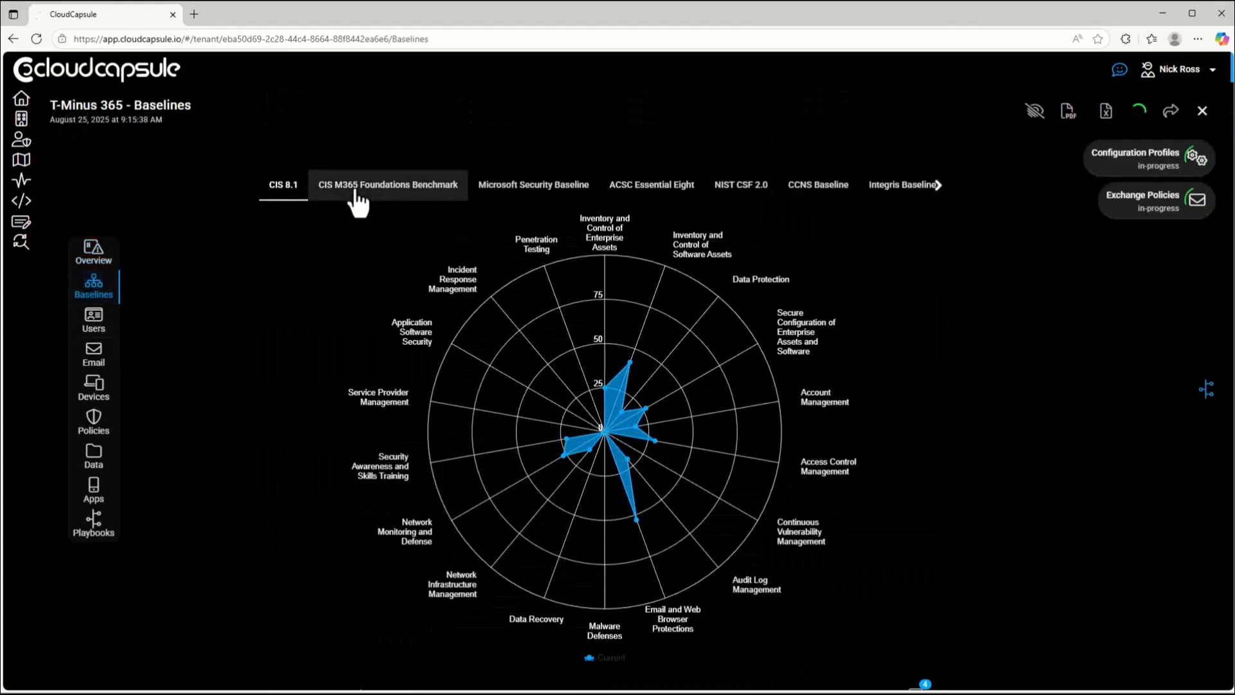
- Open CIS M365 Foundations Benchmark results and view remediation for the global admins control
left_click(388, 185)
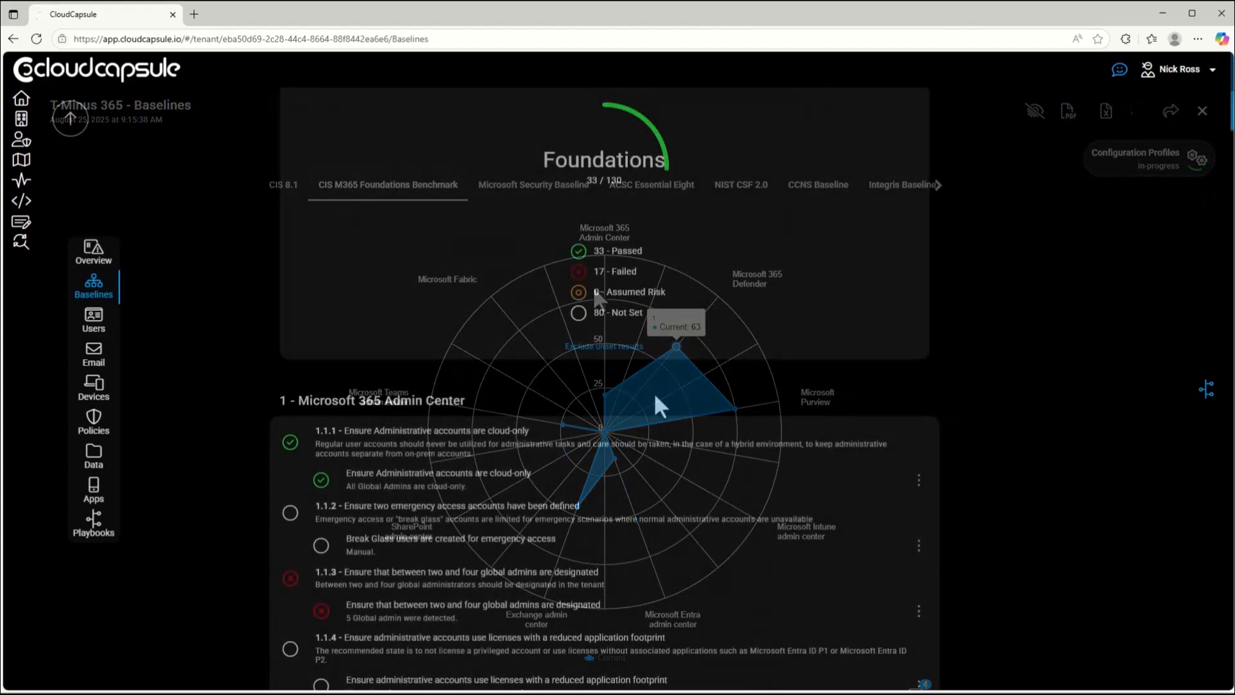
scroll("down", 3)
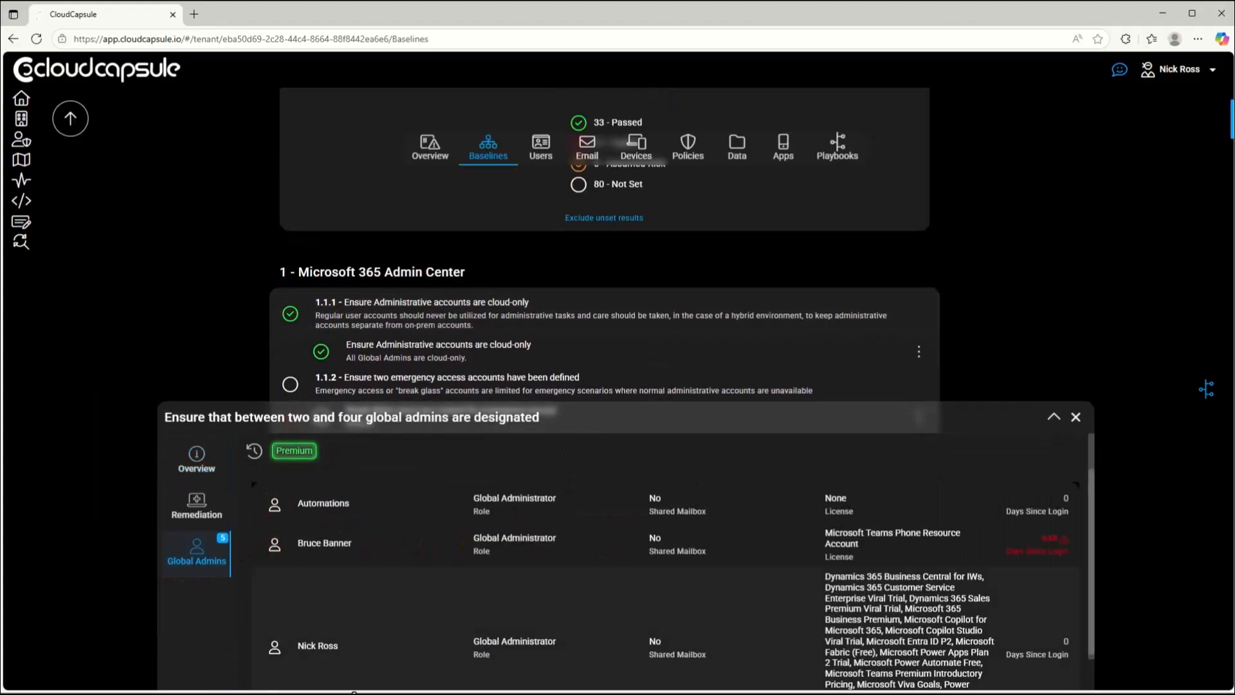
left_click(196, 506)
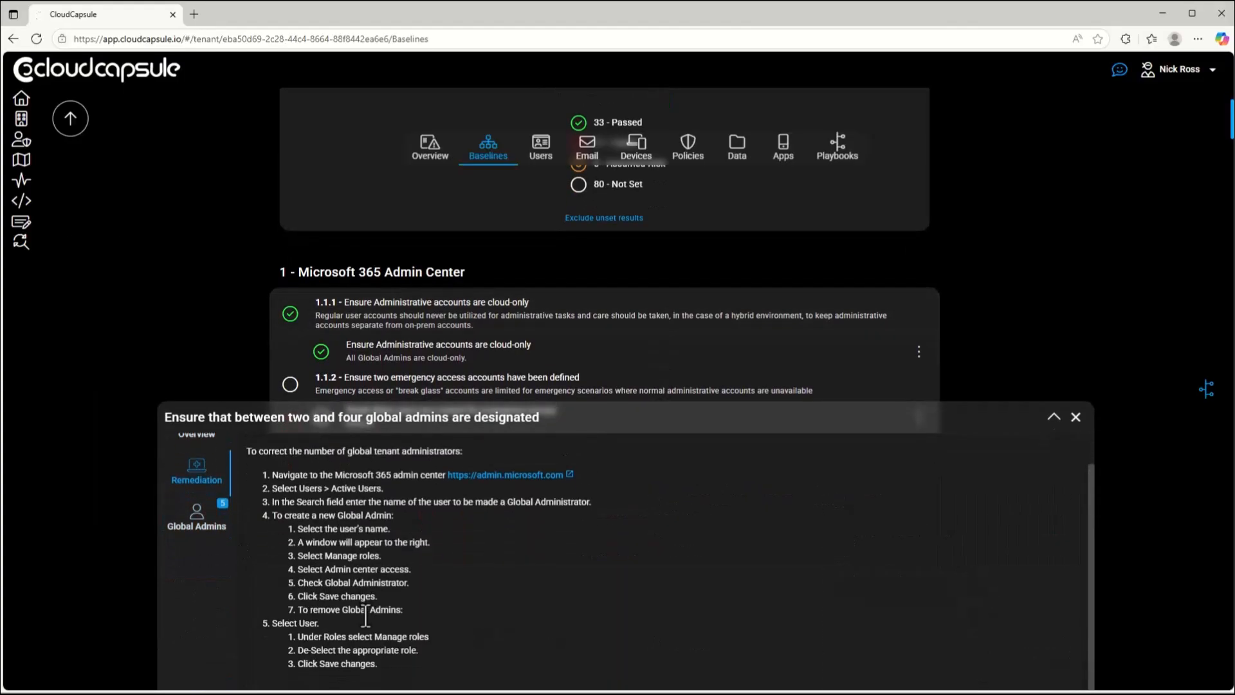
left_click(196, 461)
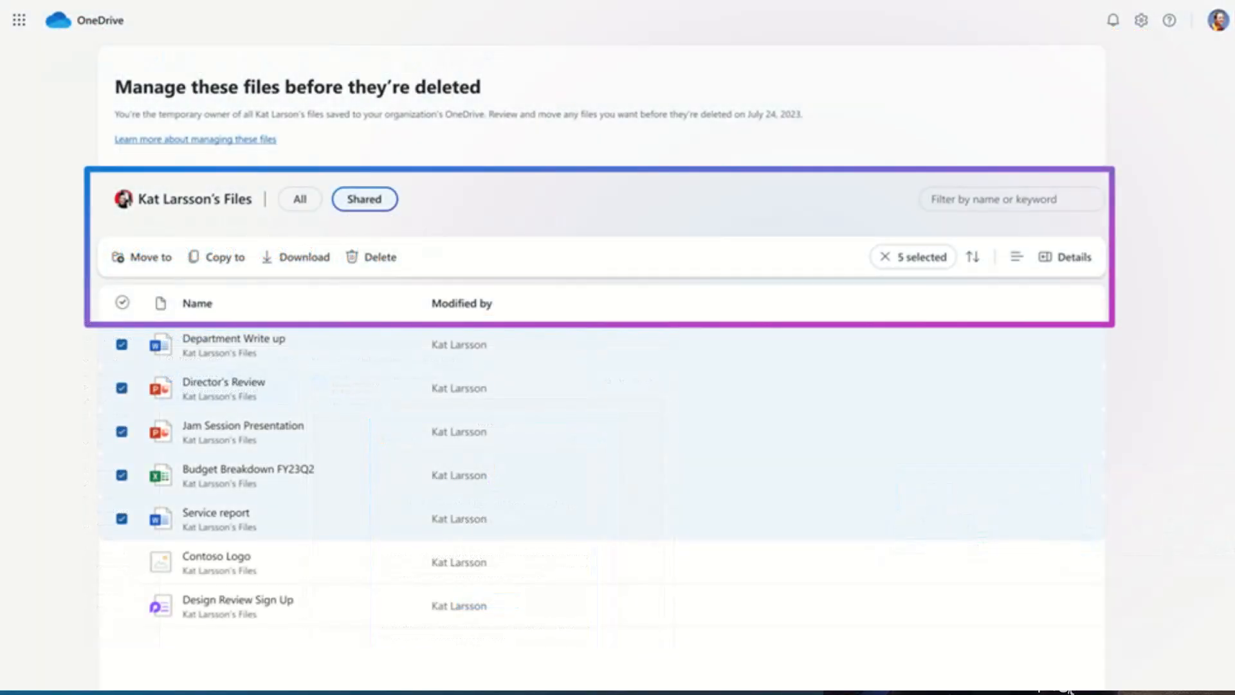
- Advance the OneDrive slide from the file list to the Move items to dialog
left_click(148, 257)
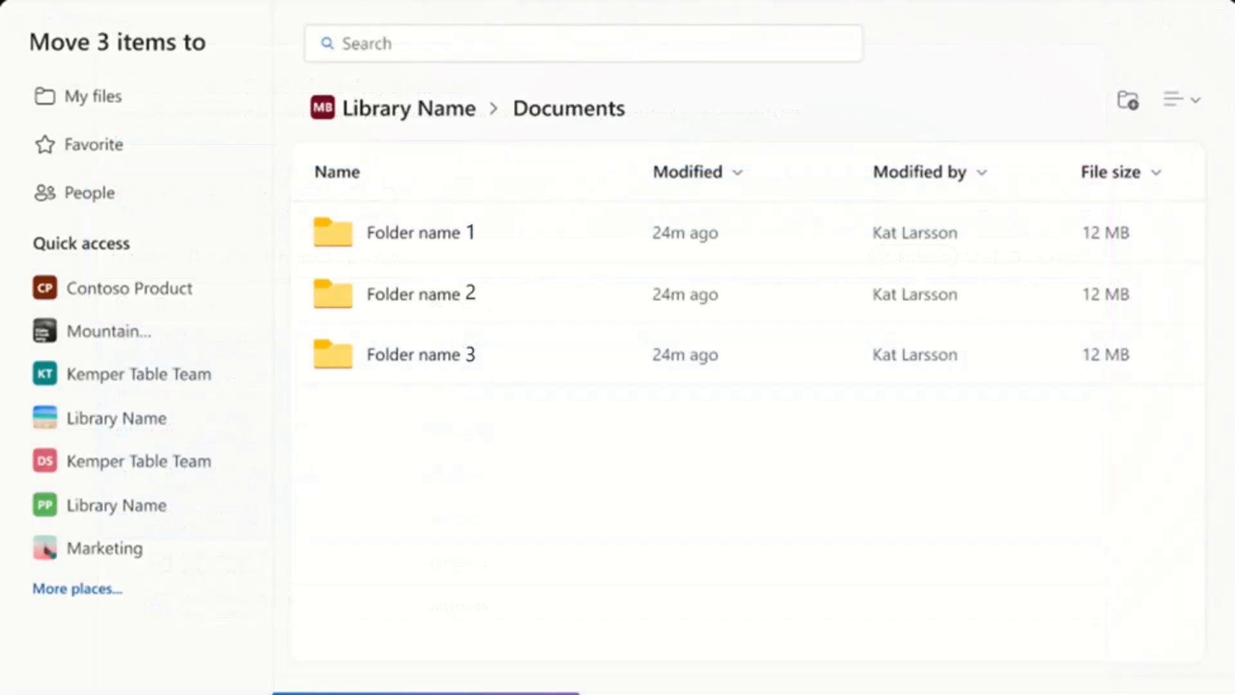